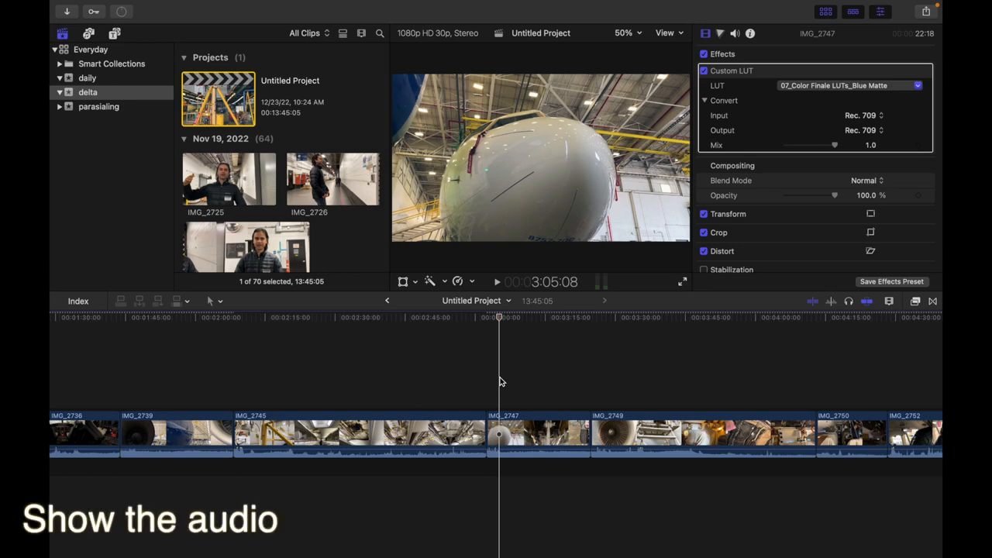
# Open the Window menu to reach the workspace panel options for the audio meters.
pyautogui.write('meters')
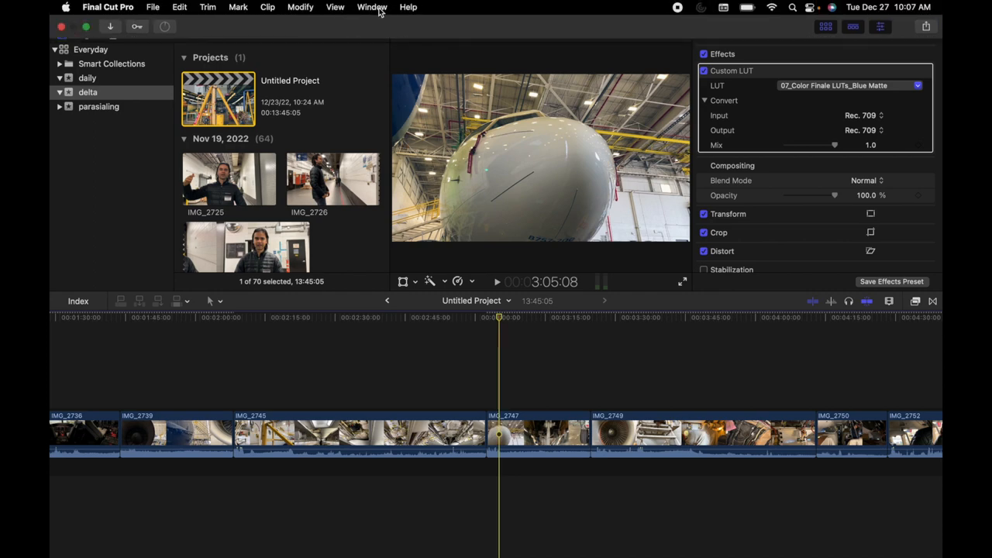
pyautogui.click(372, 7)
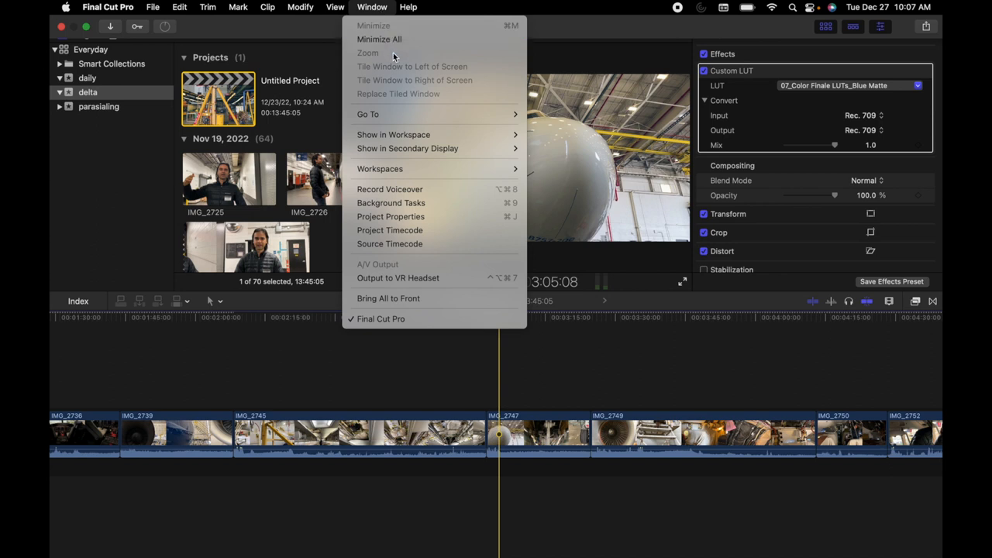